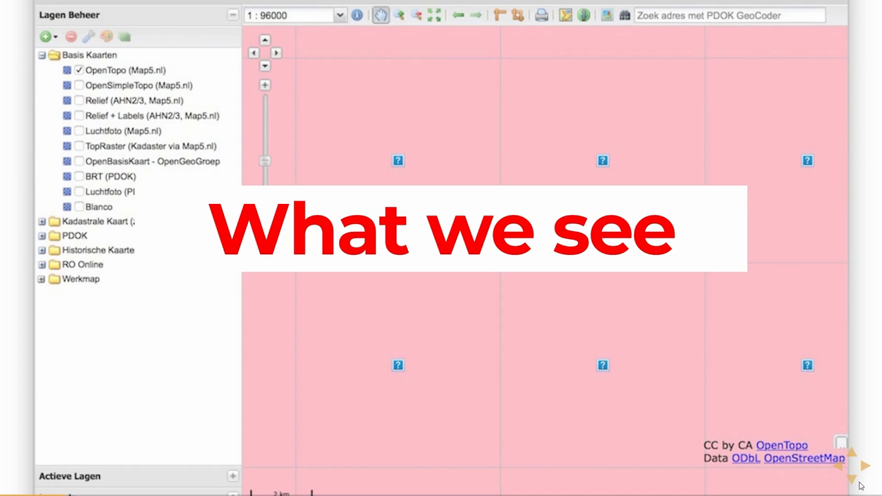
mouse_move(852, 474)
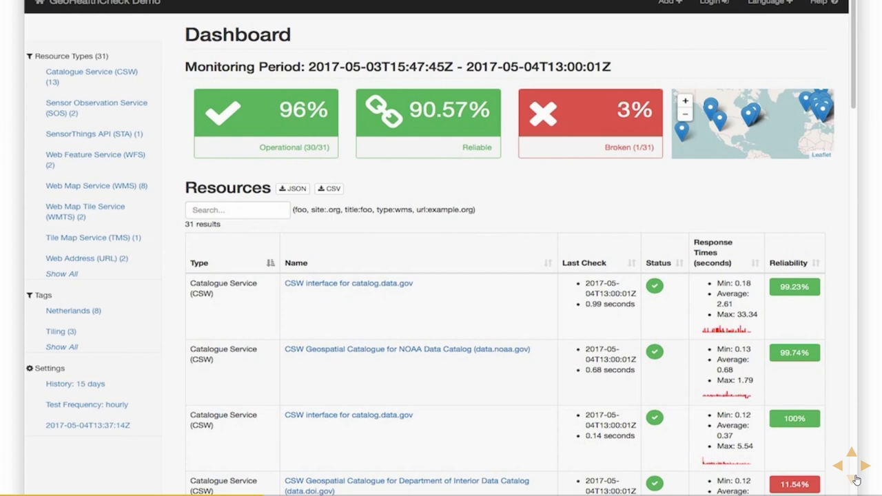
mouse_move(857, 480)
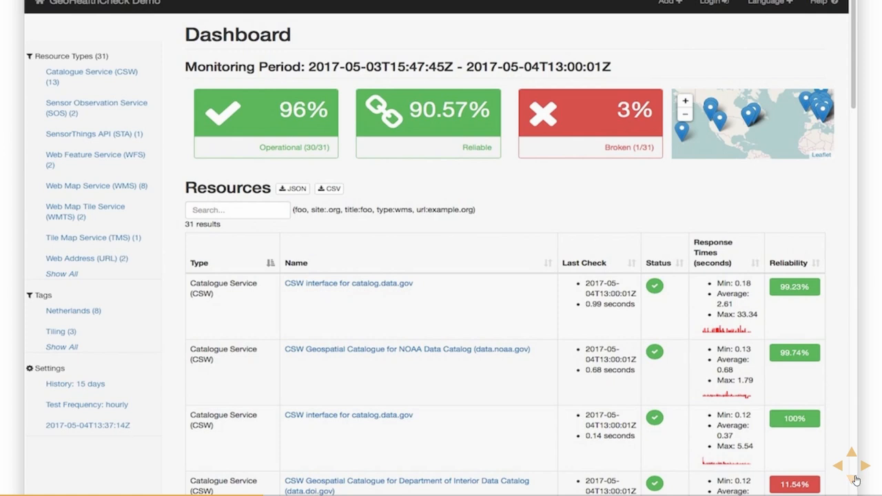
mouse_move(854, 480)
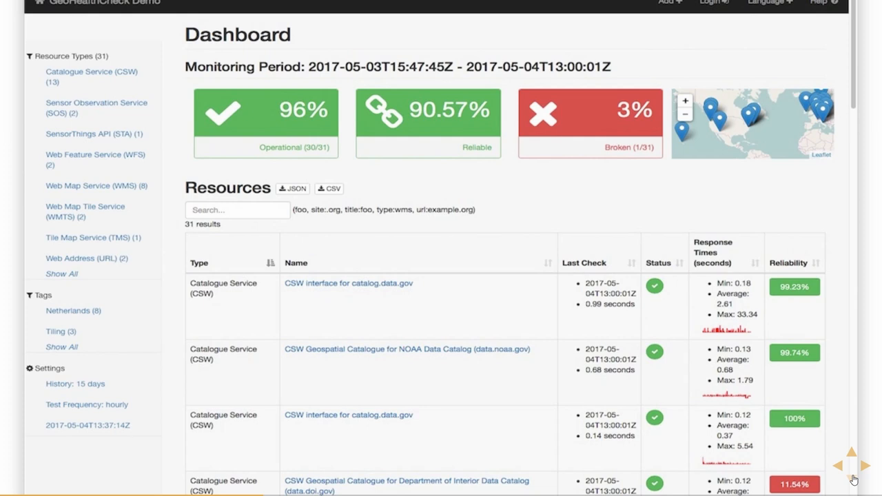
mouse_move(857, 481)
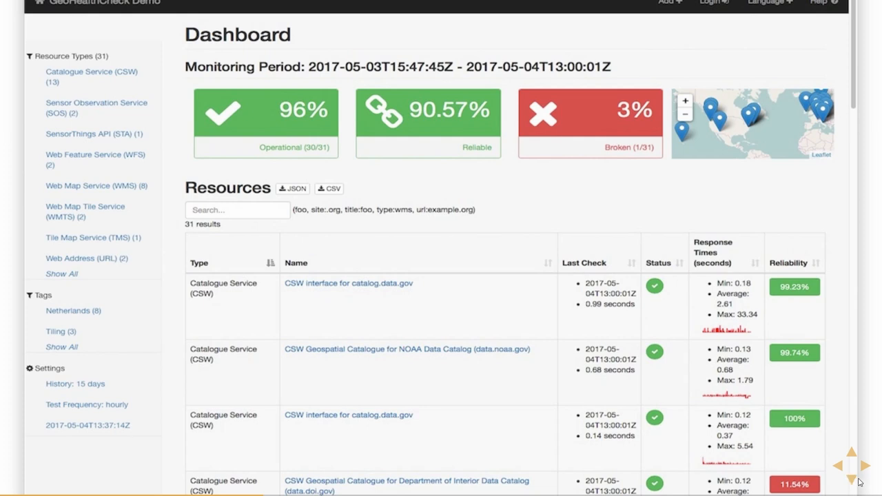
Filter the dashboard to the 8 Web Map Service resources (87% operational, 12% broken).
click(91, 185)
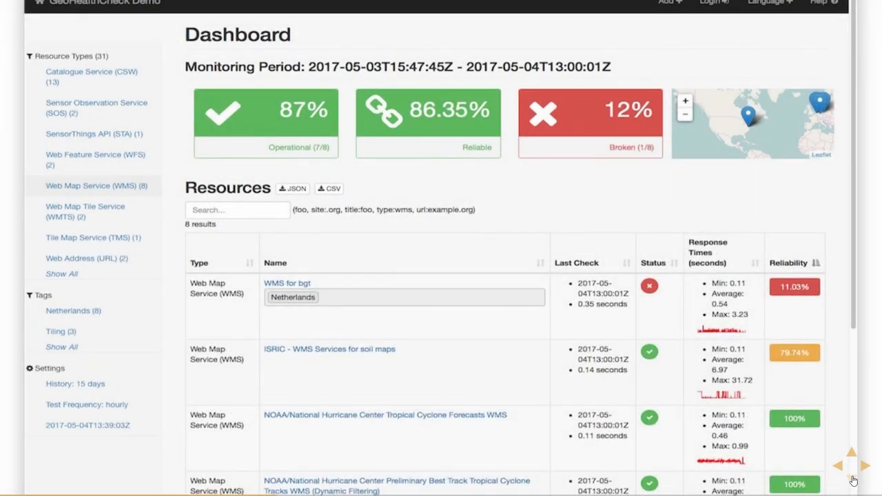
Show the ISRIC soil maps WMS detail page with 79.74% reliability and its response-time chart.
click(329, 349)
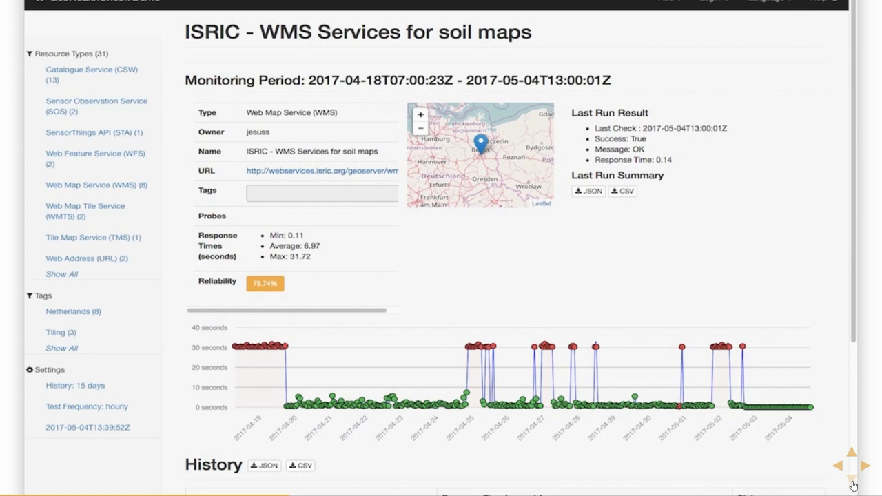
mouse_move(851, 485)
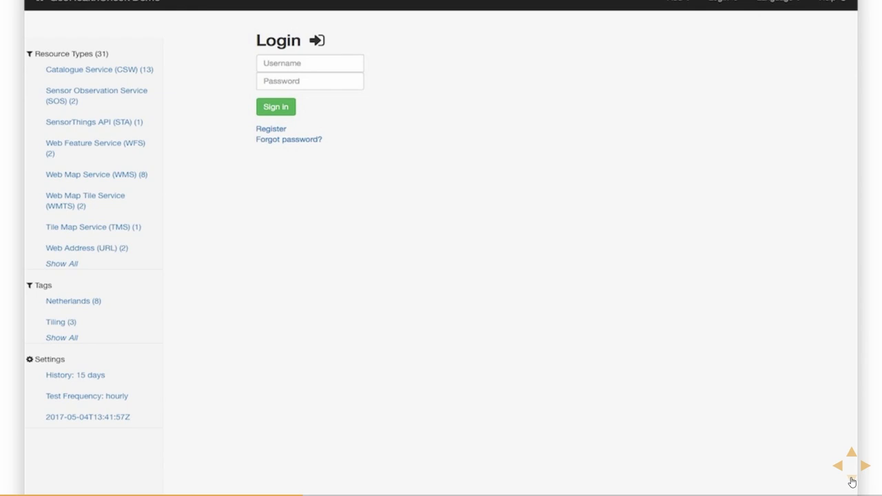
mouse_move(853, 482)
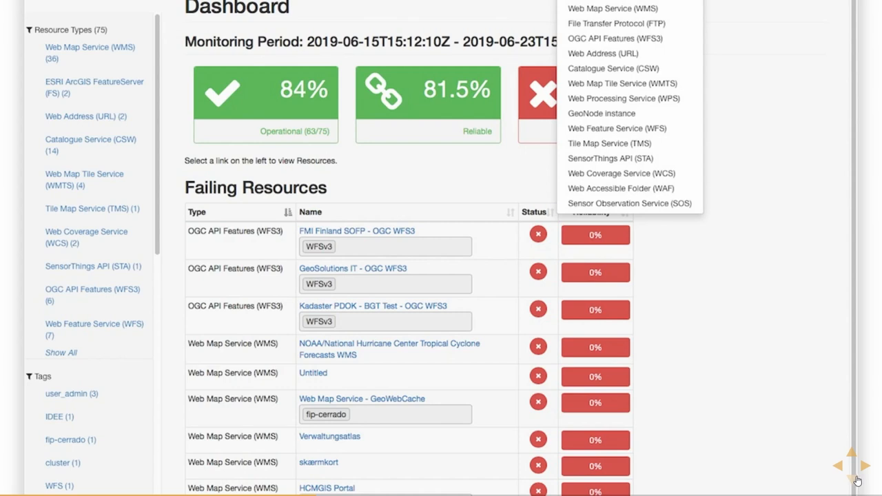
Create the BAG WMS resource from the nationaalgeoregister URL, tagged Netherlands, with a GetCapabilities probe.
click(612, 9)
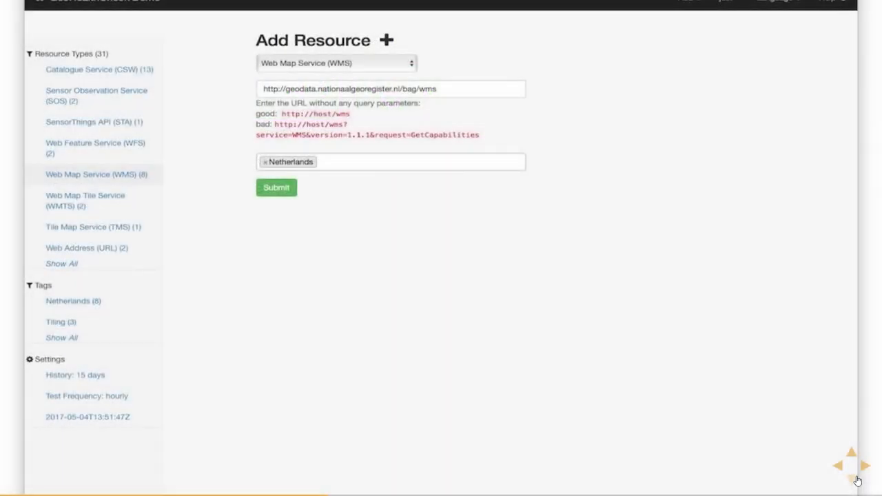
mouse_move(856, 479)
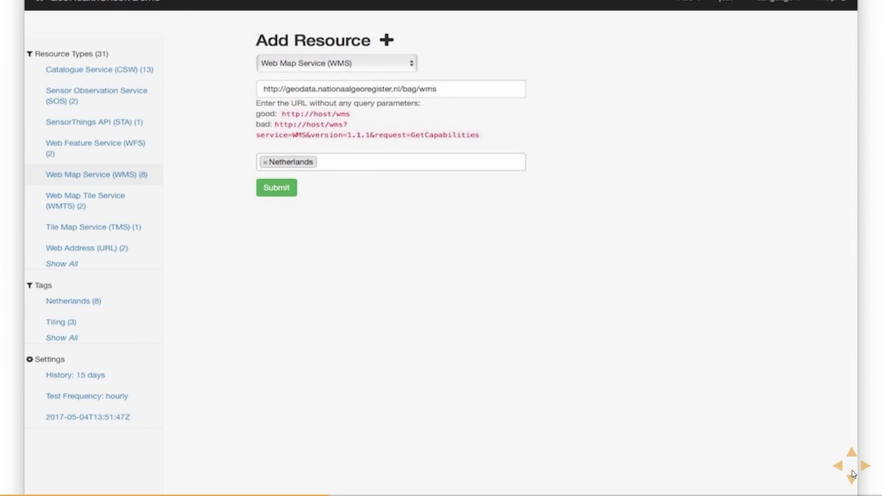
click(275, 187)
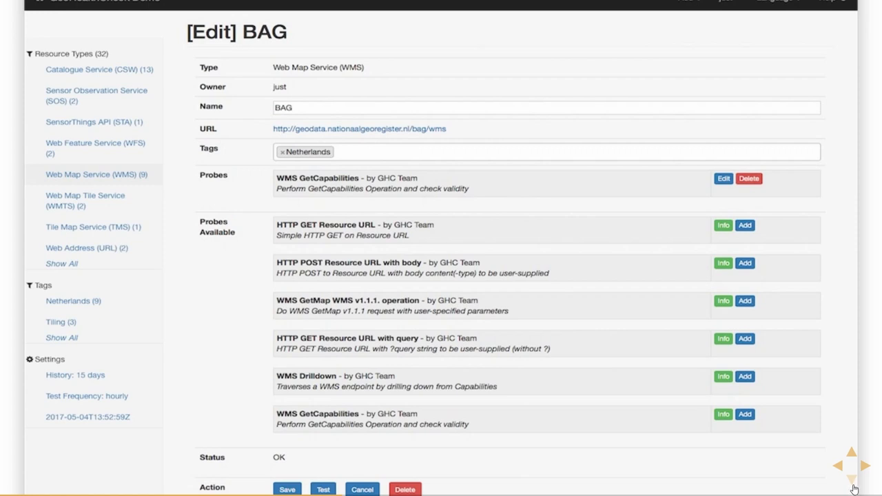
mouse_move(848, 486)
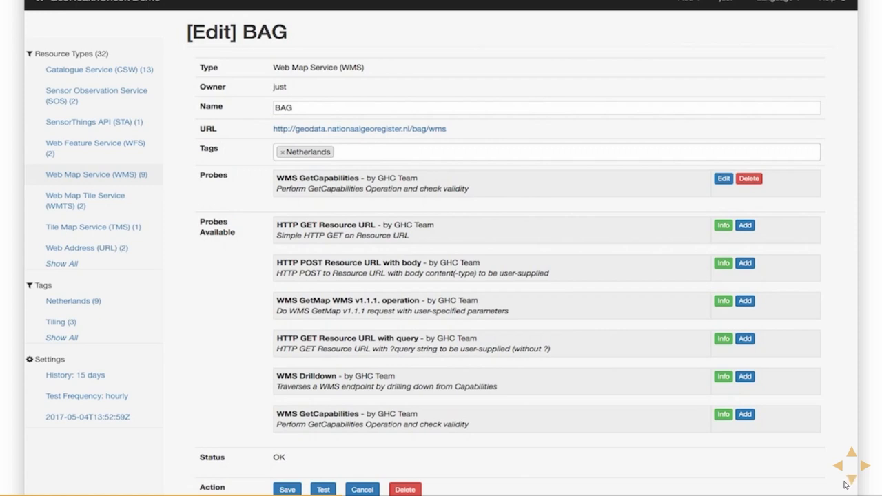
mouse_move(854, 479)
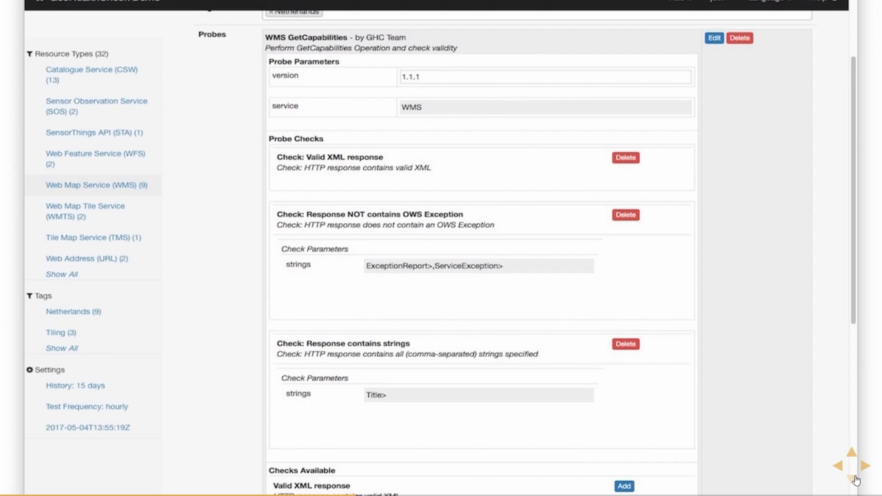
mouse_move(861, 481)
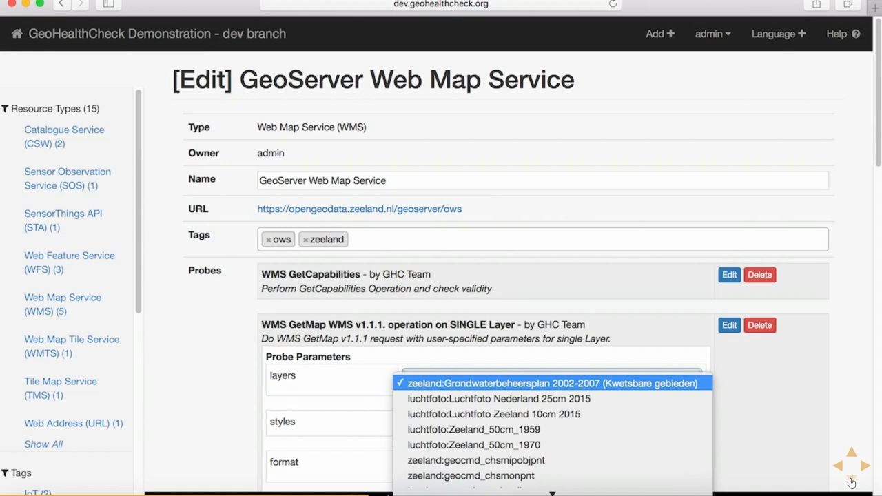
mouse_move(854, 481)
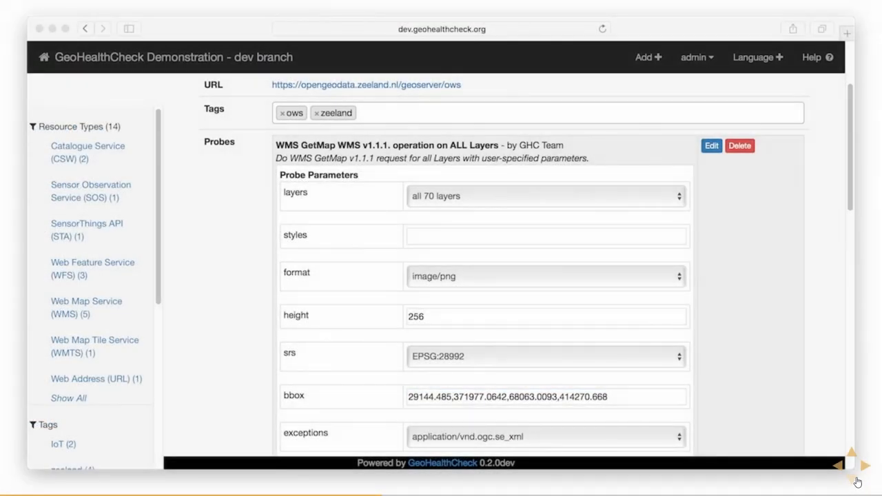
mouse_move(857, 482)
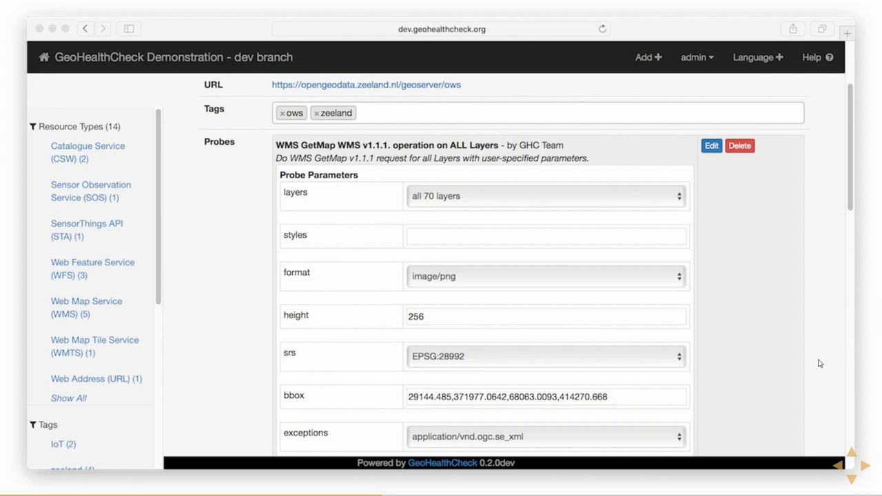
mouse_move(846, 476)
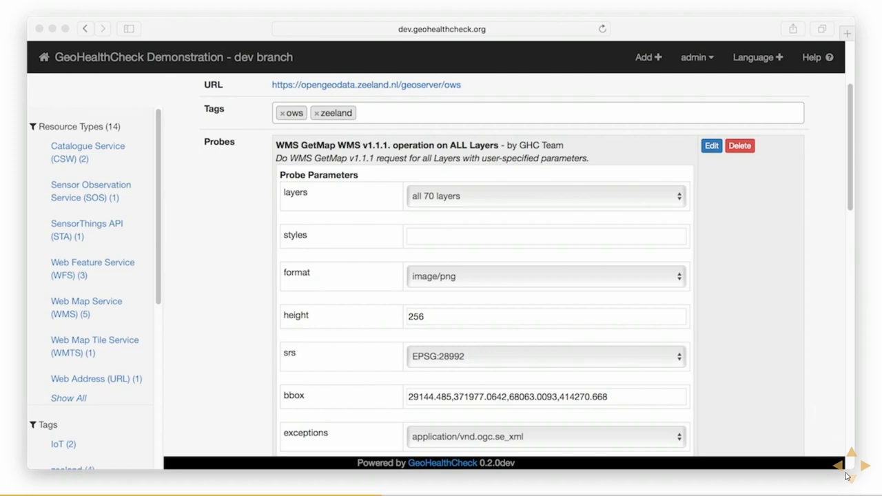
mouse_move(853, 480)
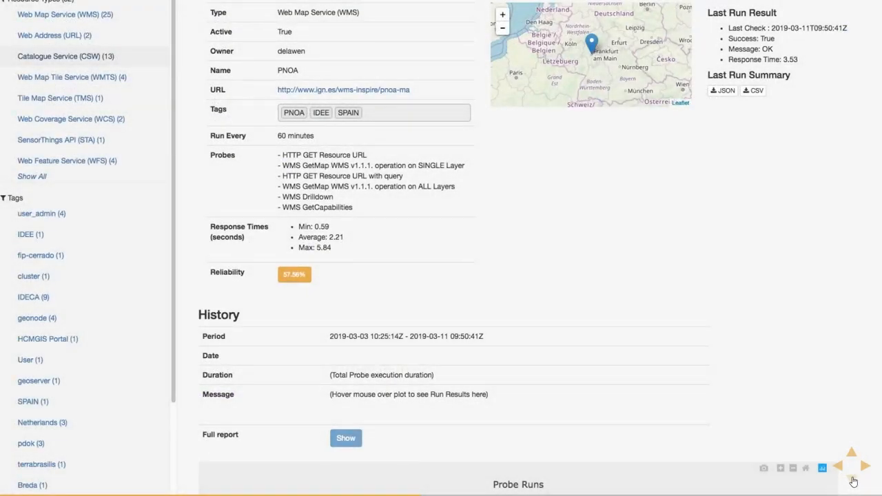
Reveal PNOA's history with its latest map-drawing error and the probe-run duration chart.
scroll(down, 3)
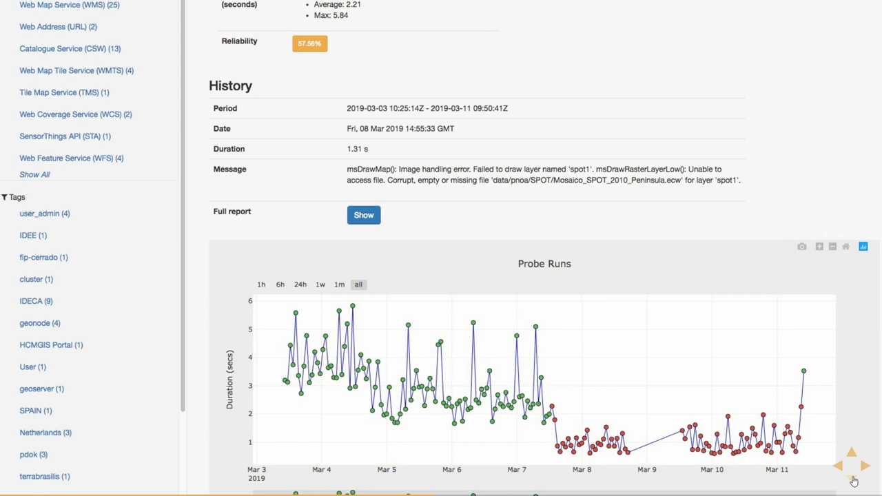
click(364, 215)
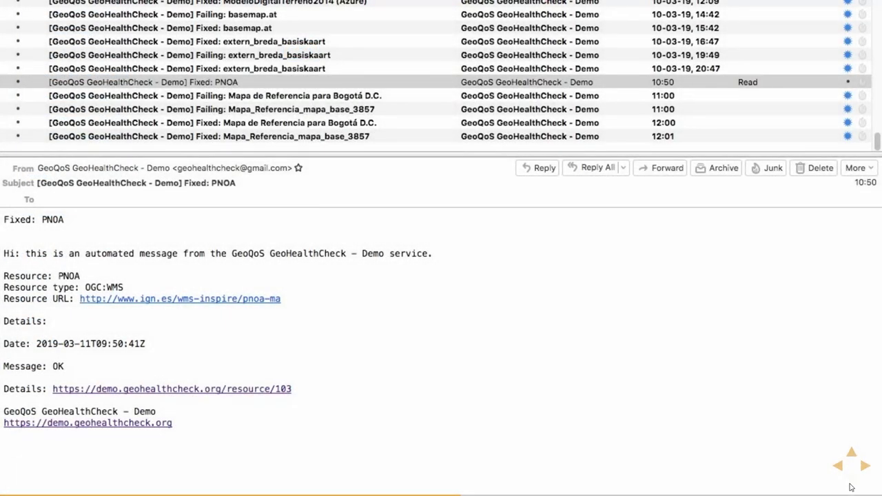
mouse_move(855, 475)
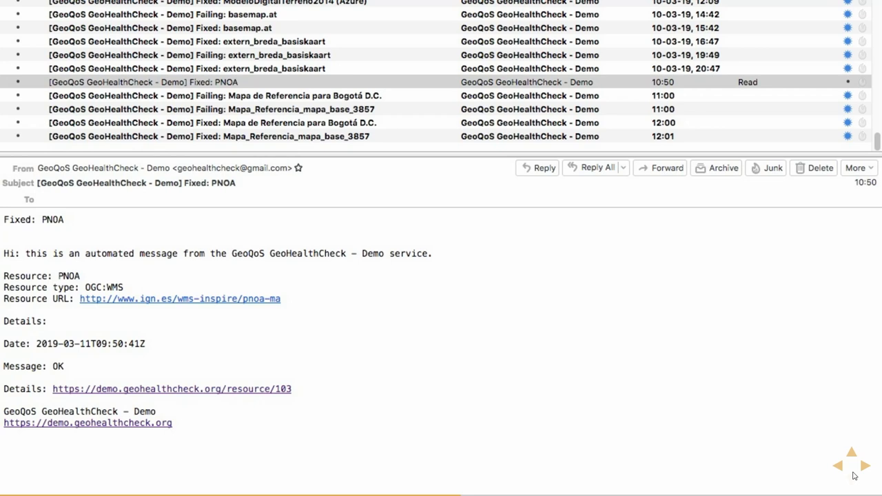
mouse_move(867, 463)
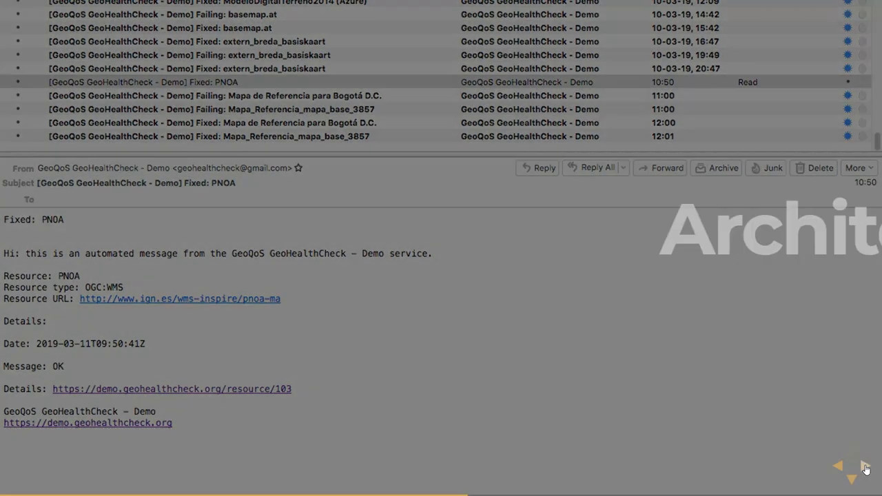
click(852, 466)
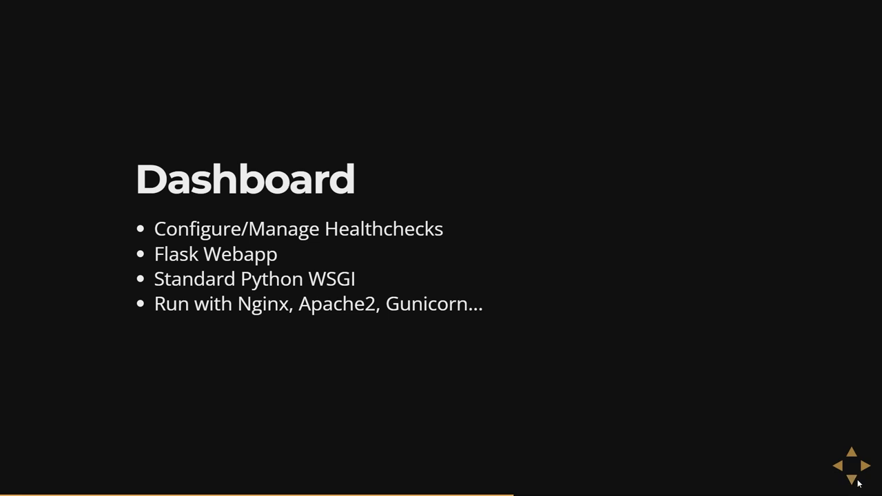
click(852, 479)
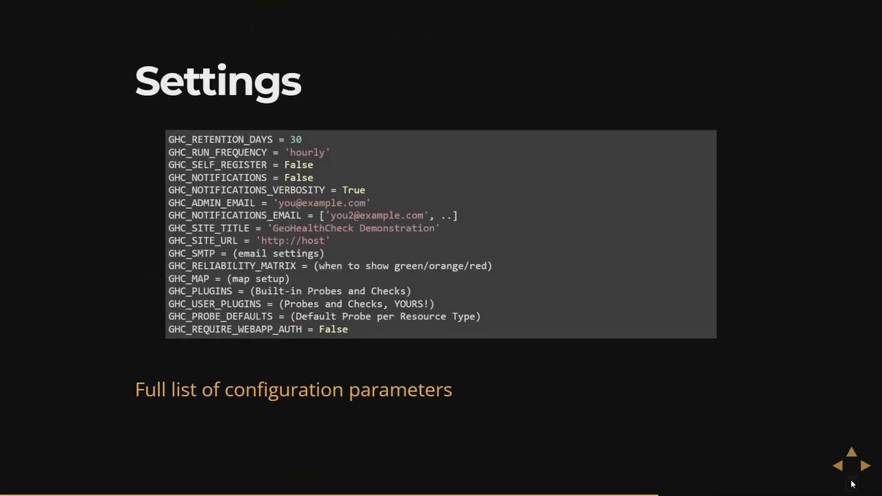
click(862, 466)
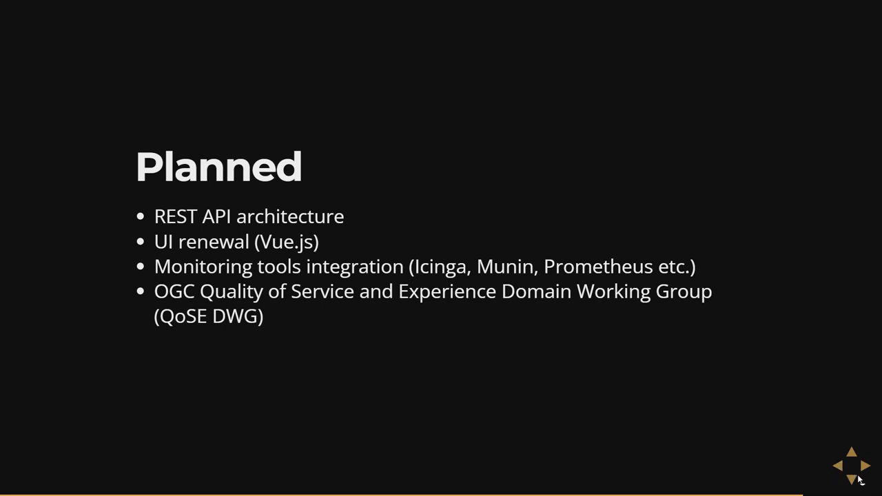
mouse_move(852, 475)
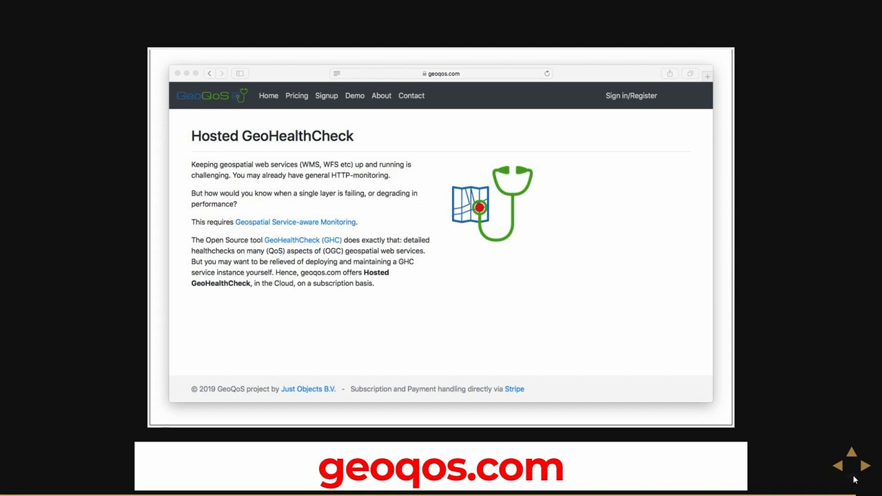
mouse_move(862, 469)
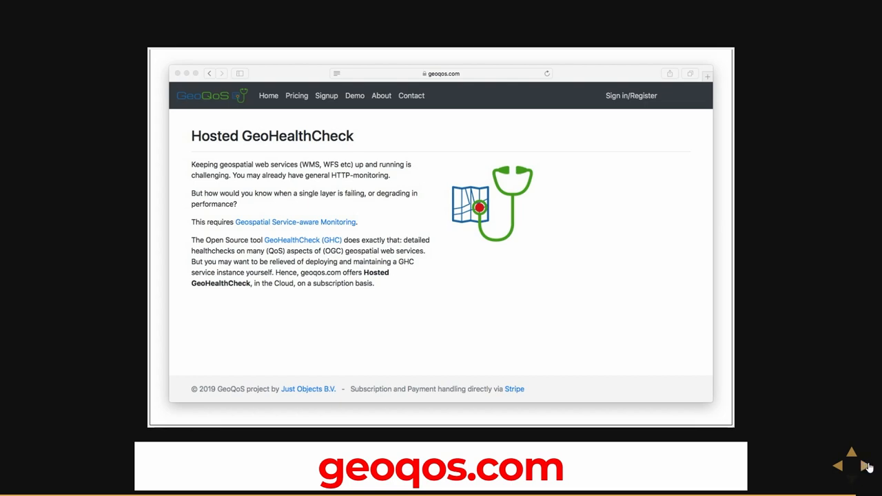